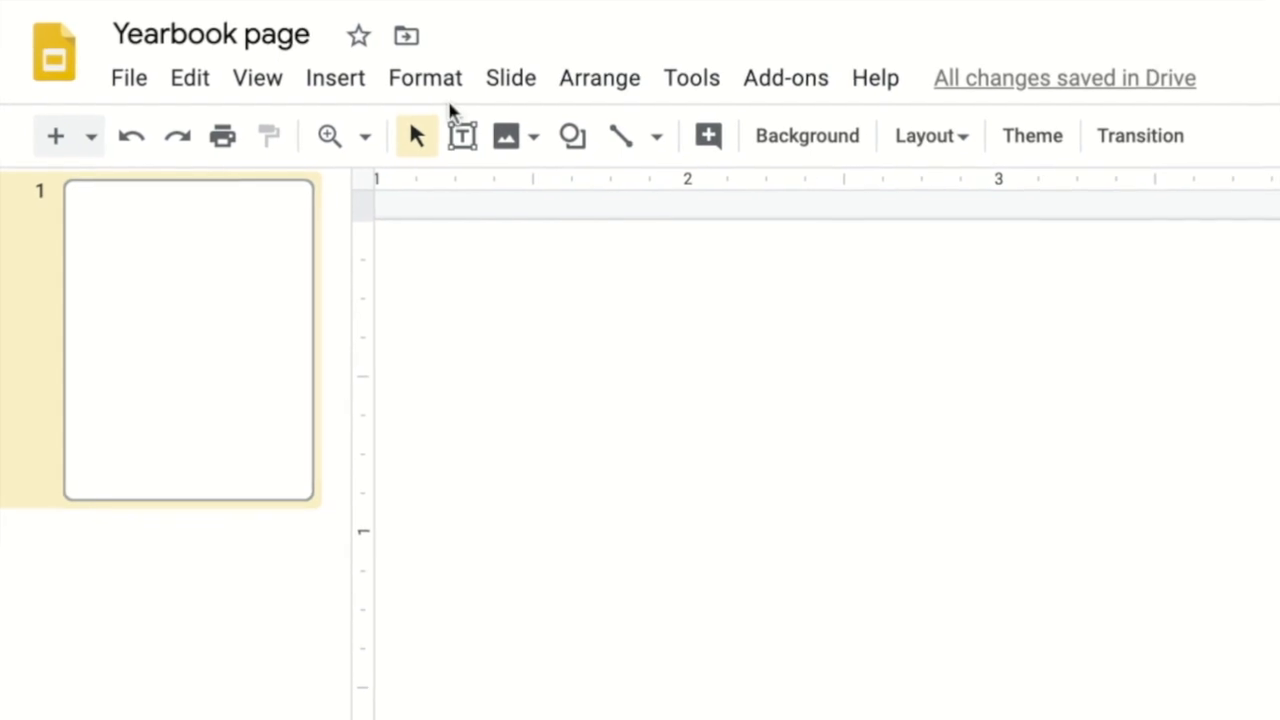
Copy the entire Yearbook page presentation, keeping the default name 'Copy of Yearbook page'
left_click(128, 77)
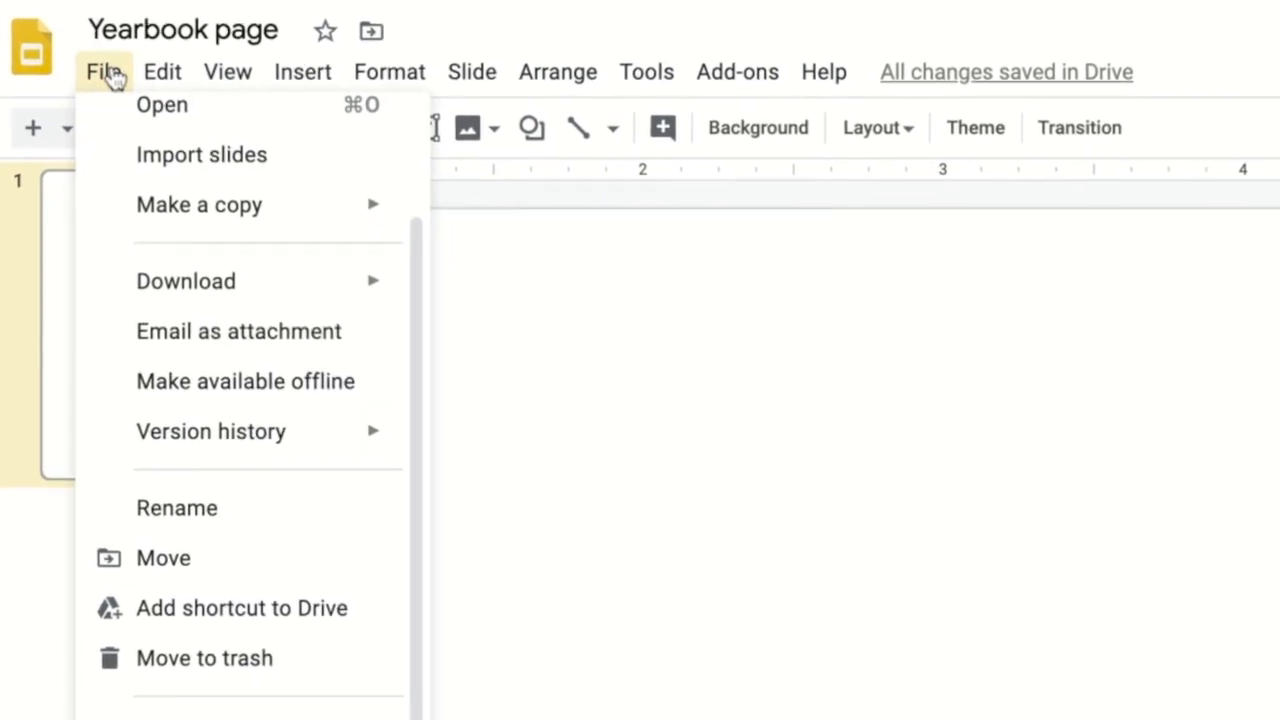
mouse_move(199, 204)
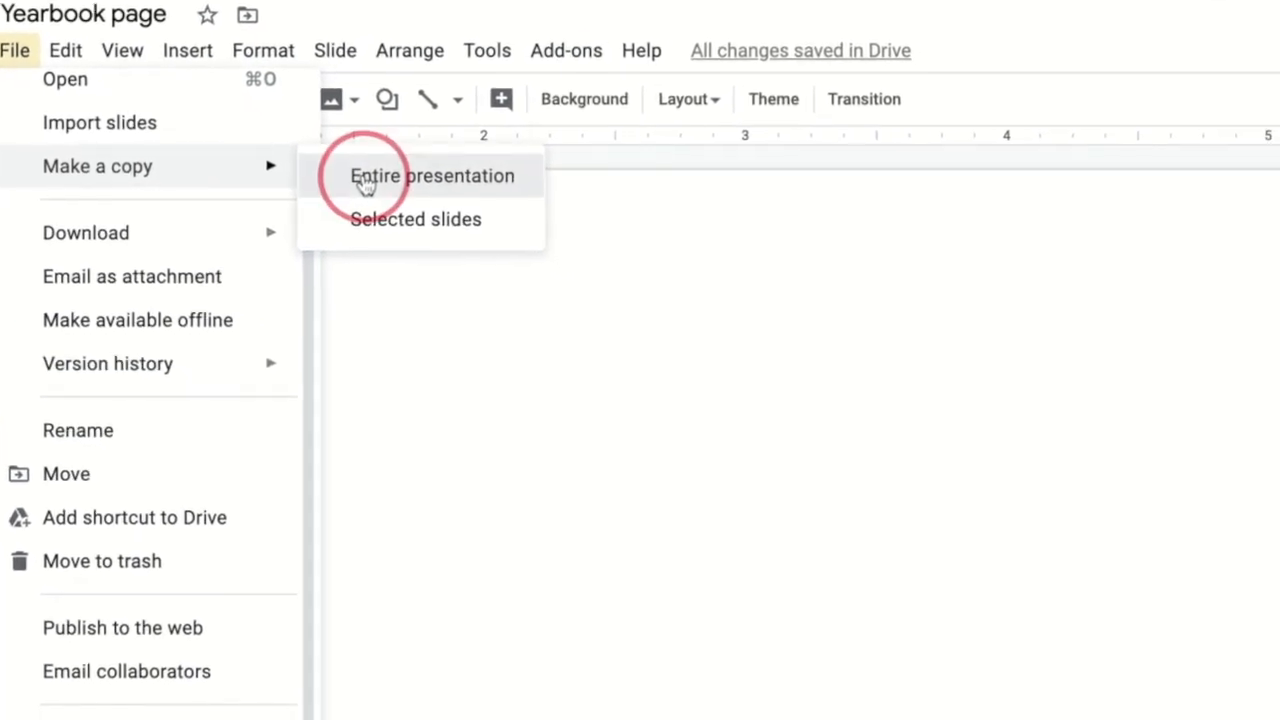
left_click(432, 175)
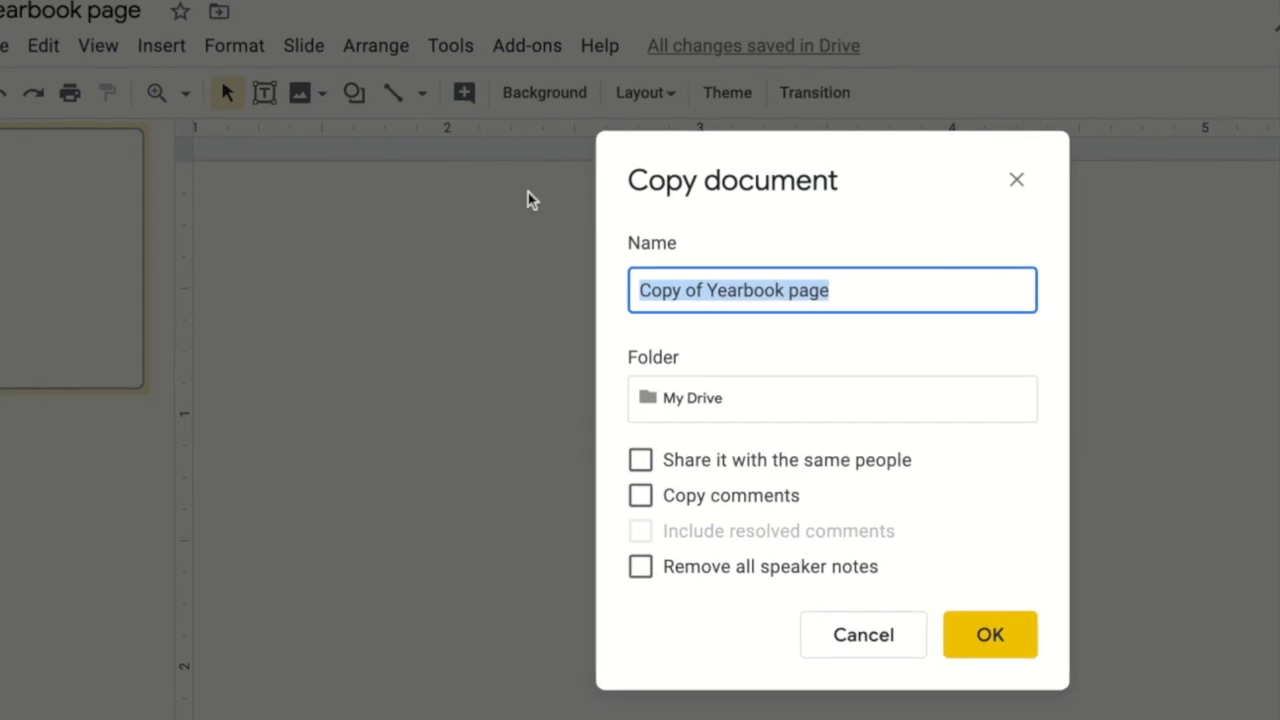
left_click(989, 634)
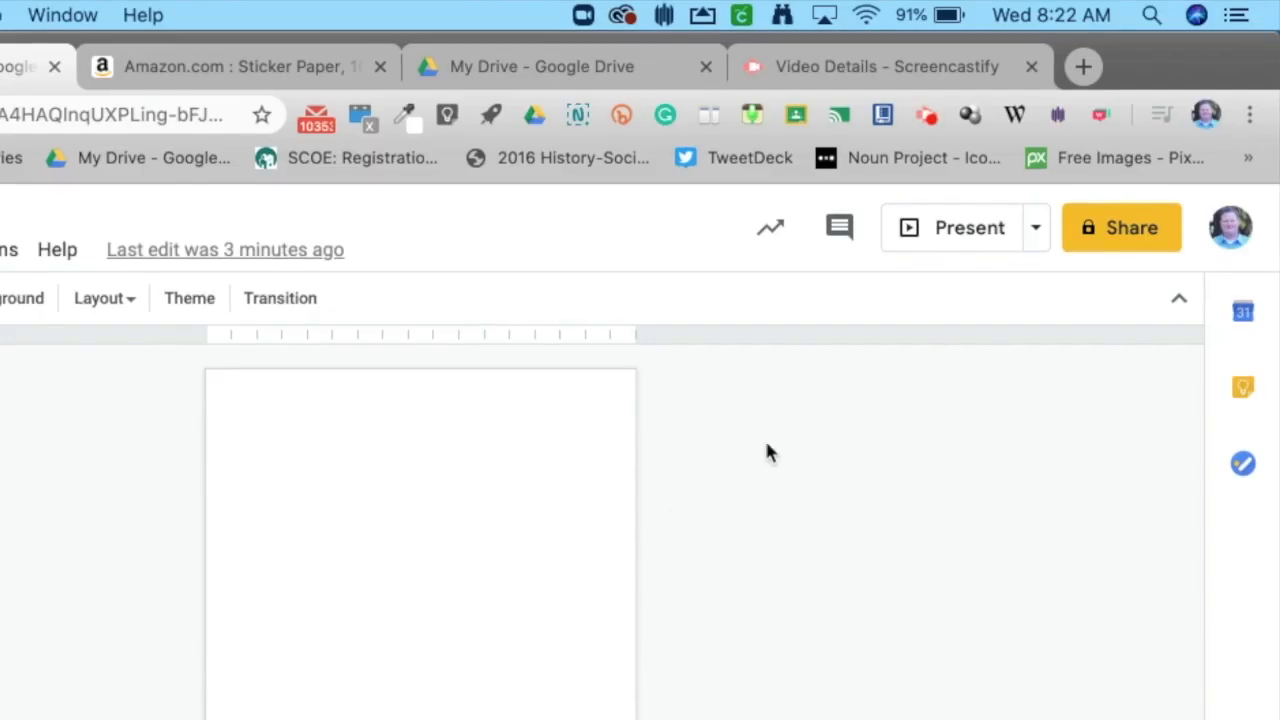
Share the copy with a friend as editor, with the message 'please sign my yearbook'
left_click(1121, 227)
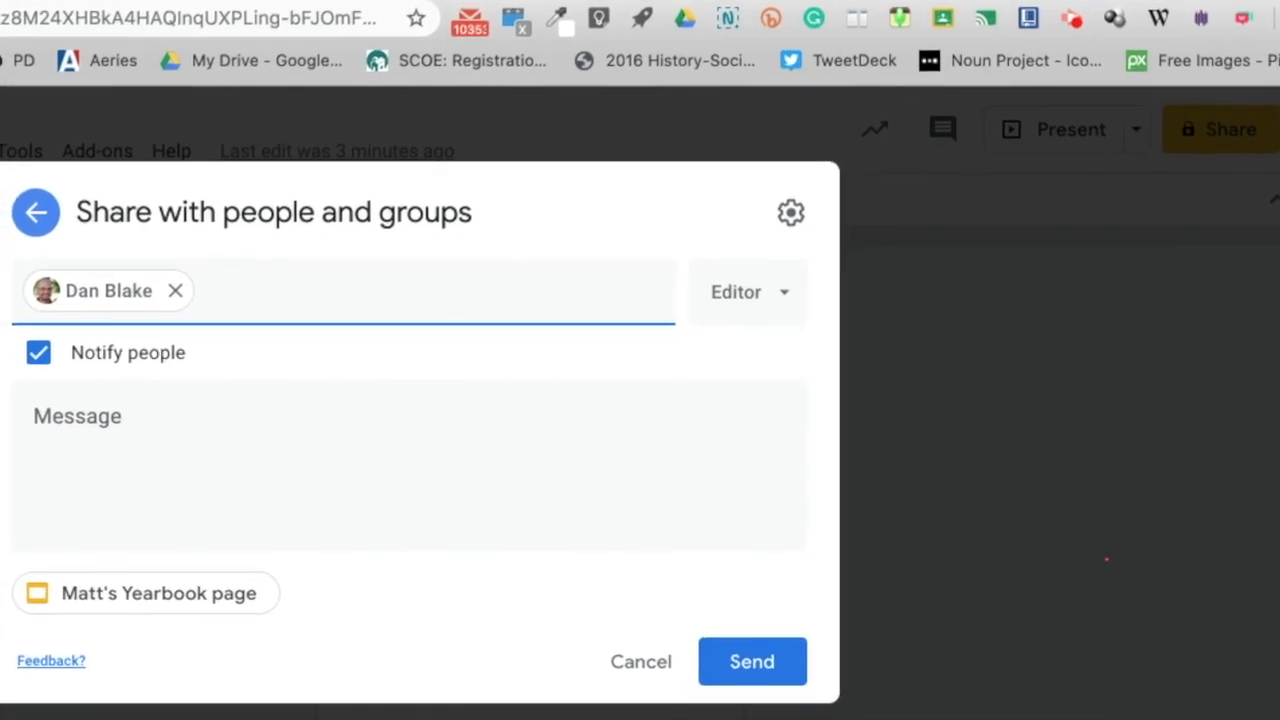
type("plea")
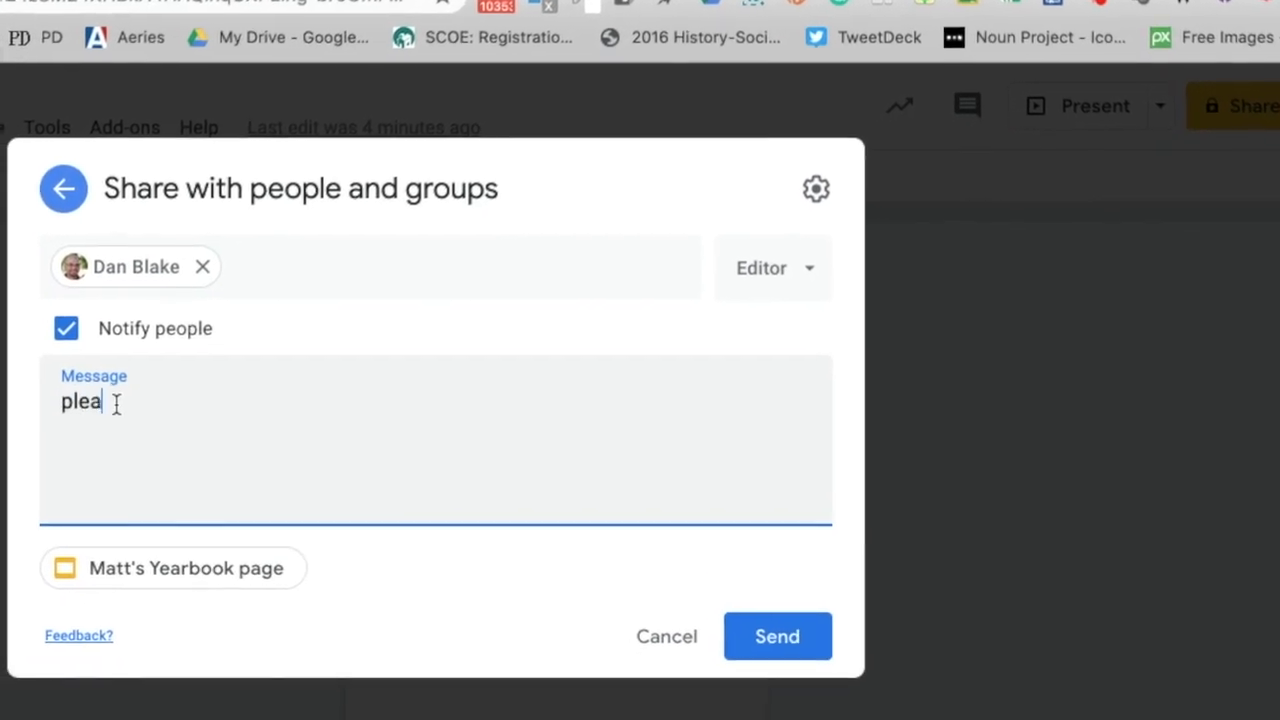
type("se sign my yearboo")
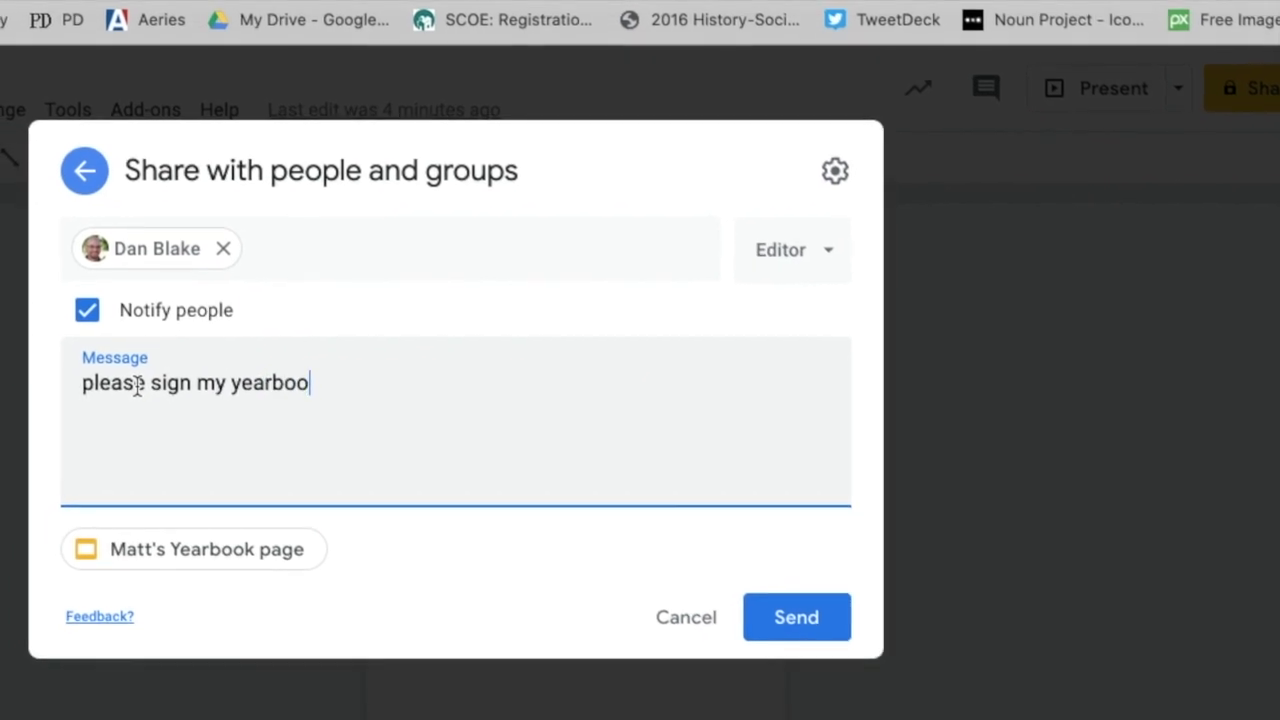
type("k")
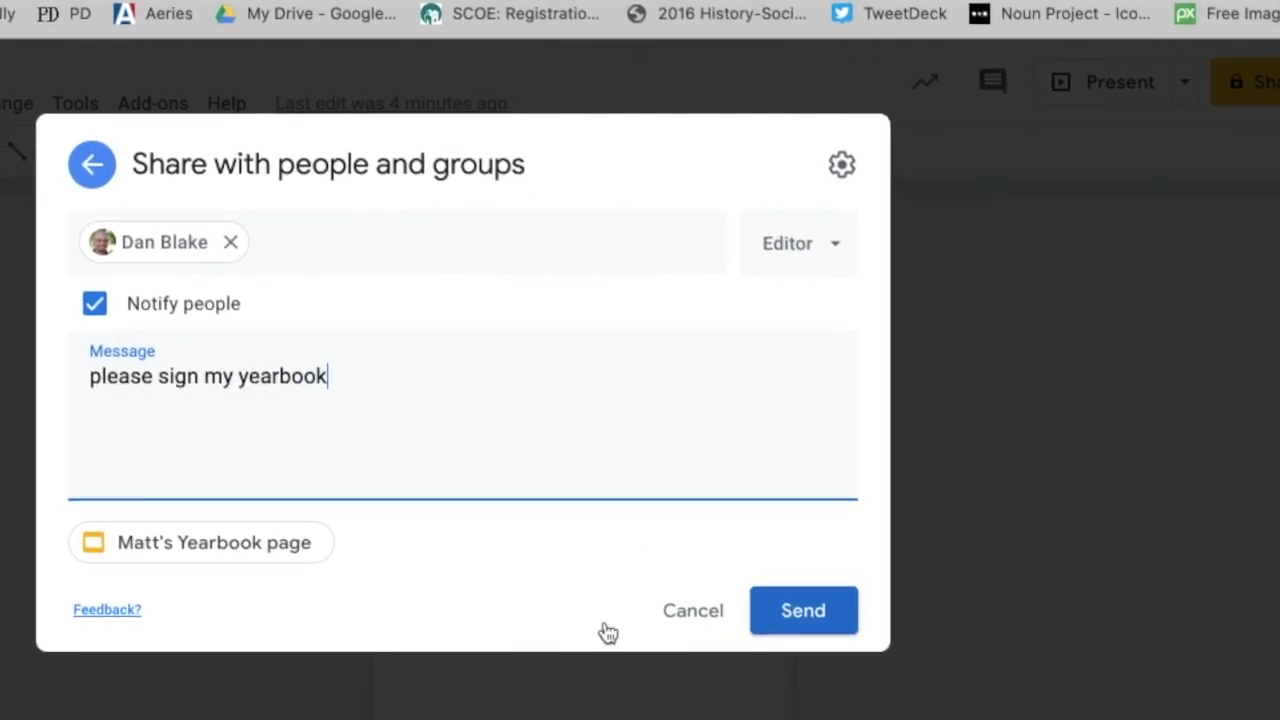
left_click(802, 610)
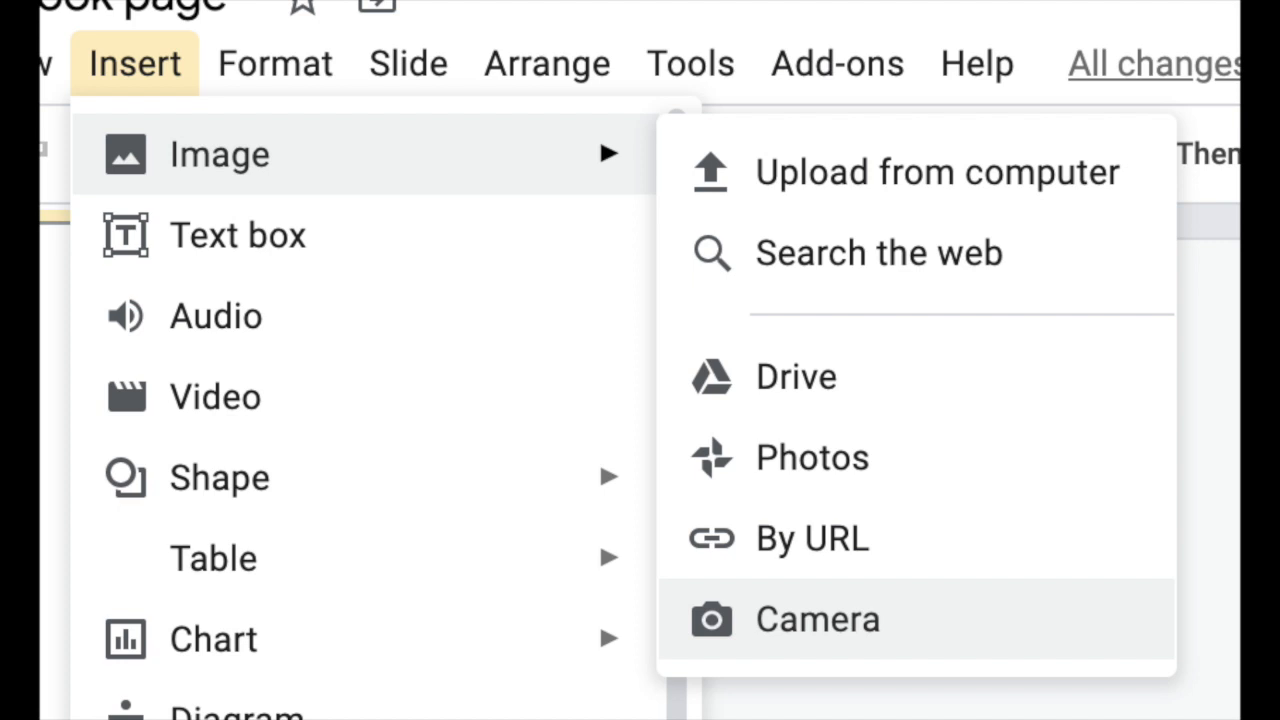
Insert the handwritten yearbook note photo from Drive onto the slide
left_click(795, 376)
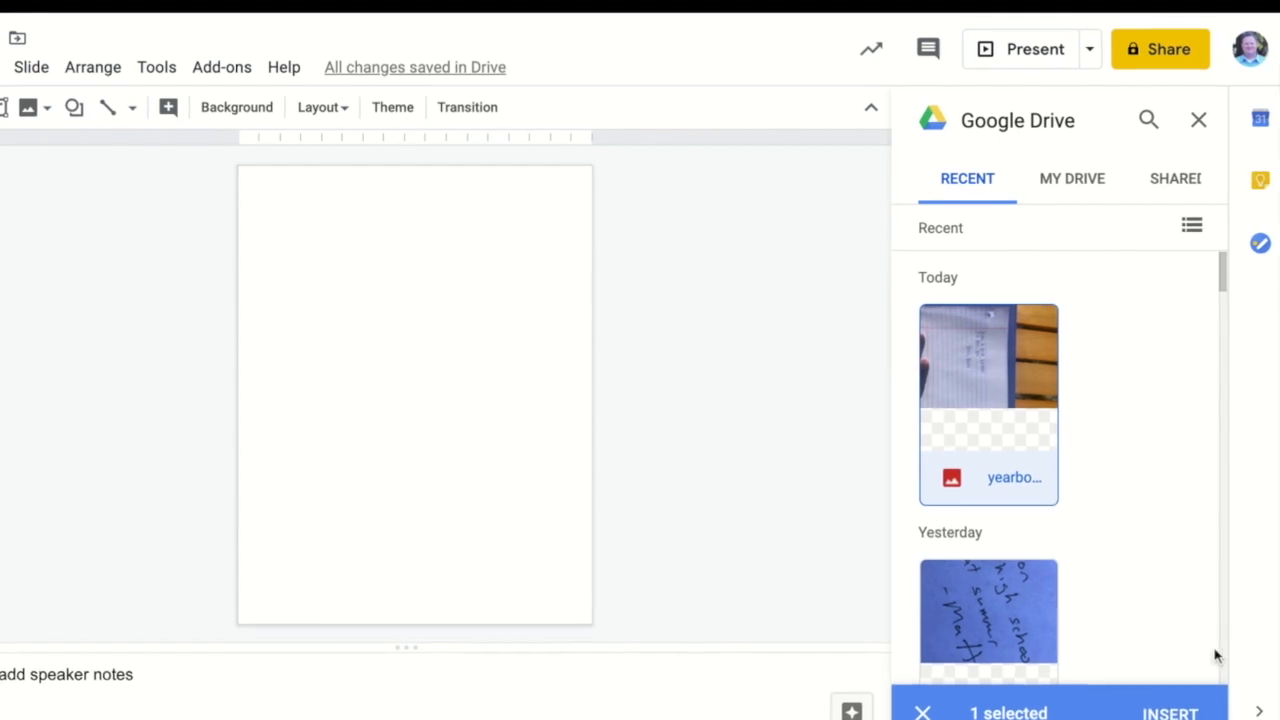
left_click(1168, 712)
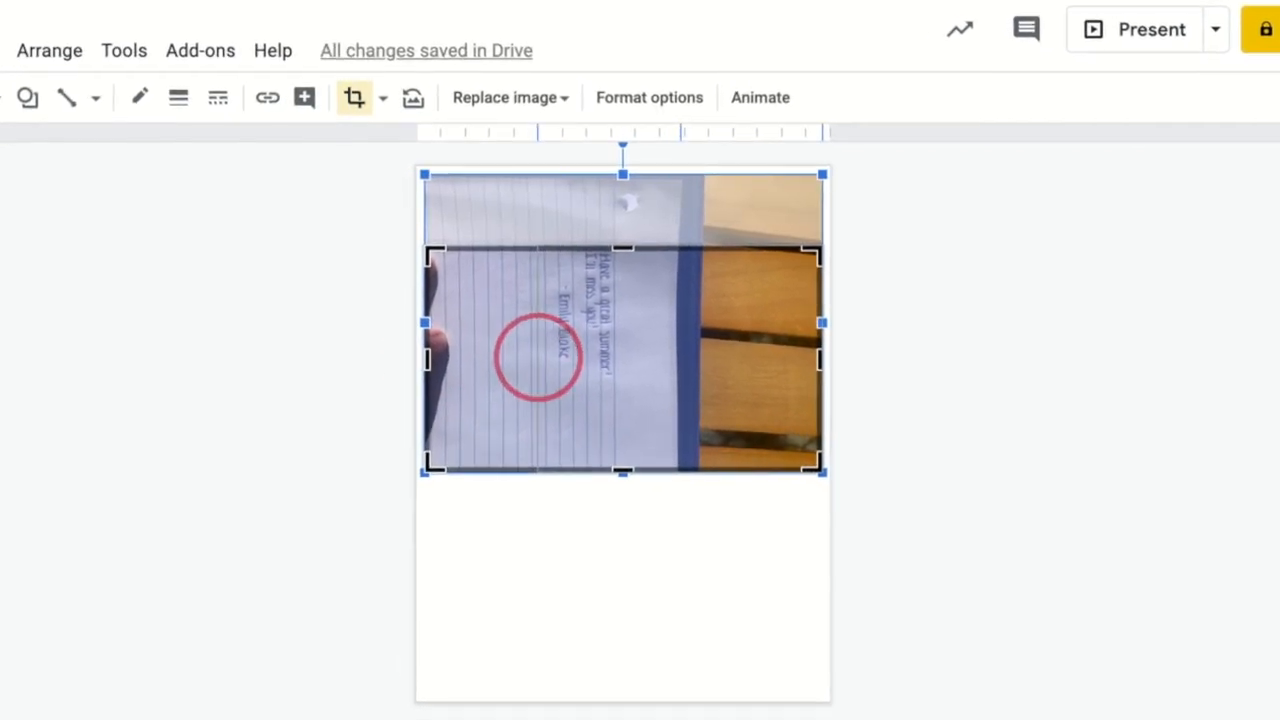
Crop the photo tightly around the handwritten note and move it toward the top-left
left_click_drag(622, 471, 697, 489)
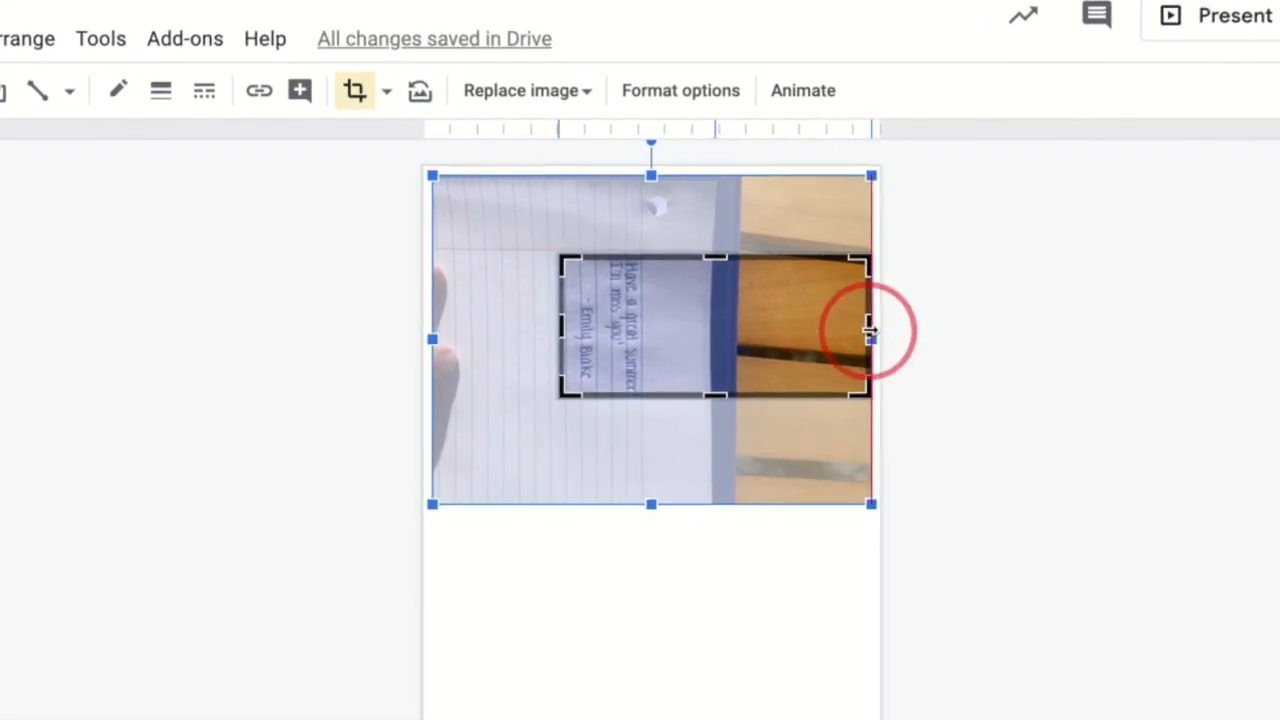
left_click_drag(870, 335, 650, 348)
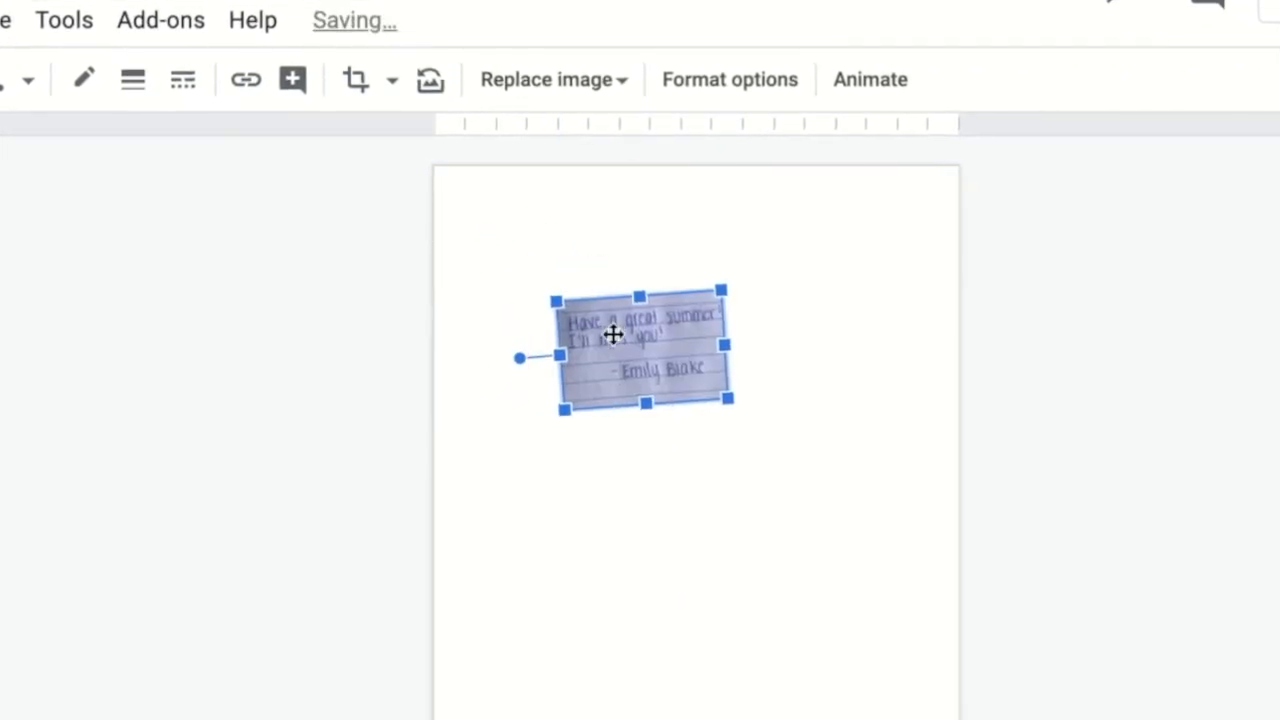
left_click_drag(613, 335, 545, 270)
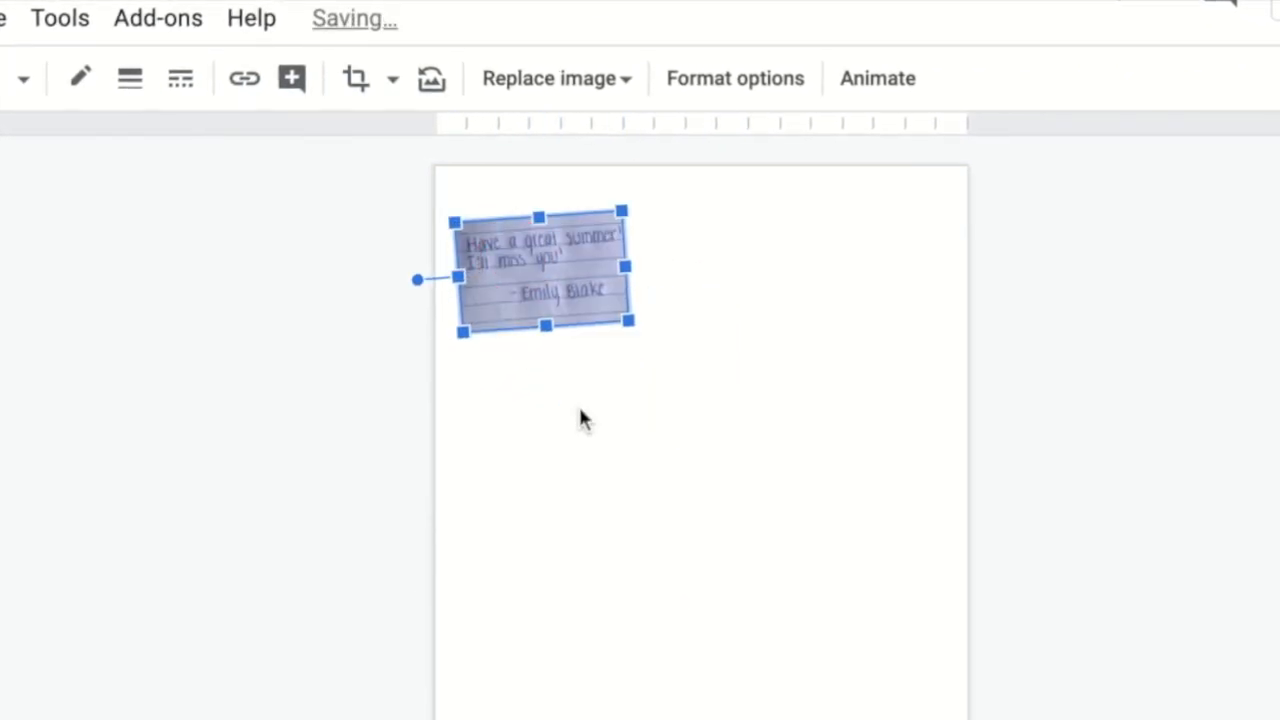